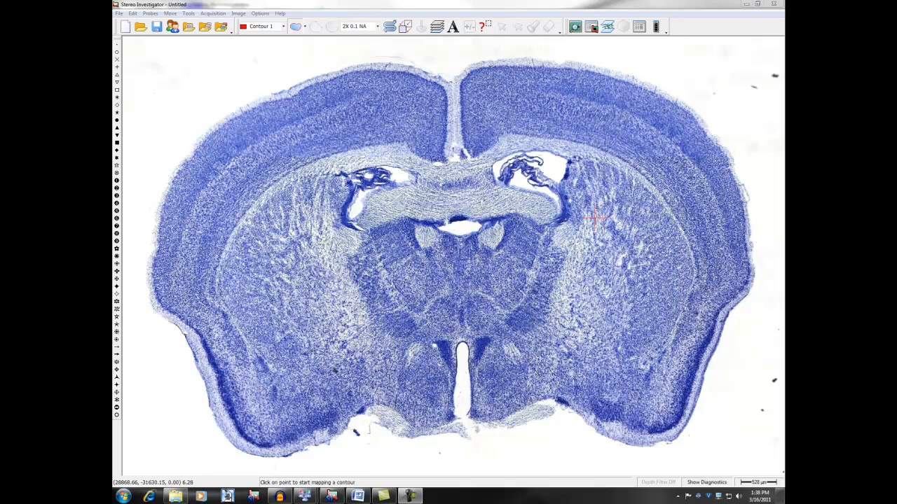
{"action": "mouse_move", "coordinate": [490, 160]}
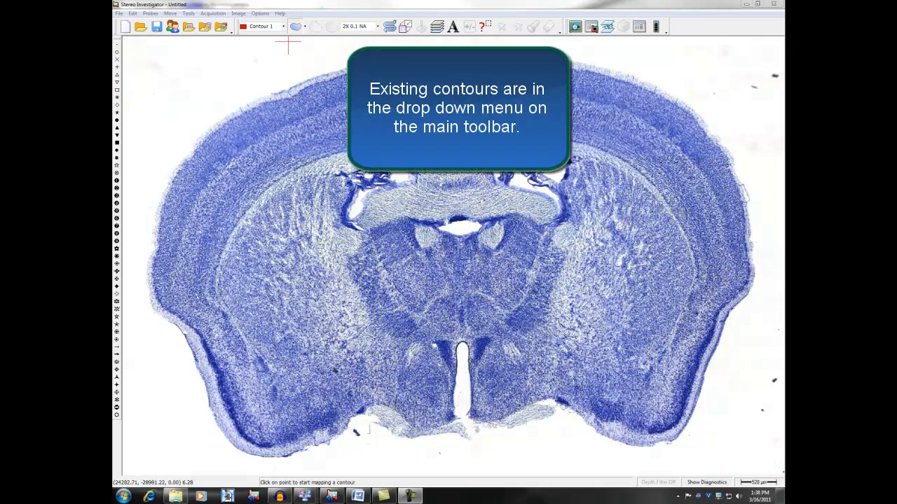
In Display Preferences, rename Contour 1 and Contour 2 to Cerebrum and Cortex.
{"action": "left_click", "coordinate": [283, 25]}
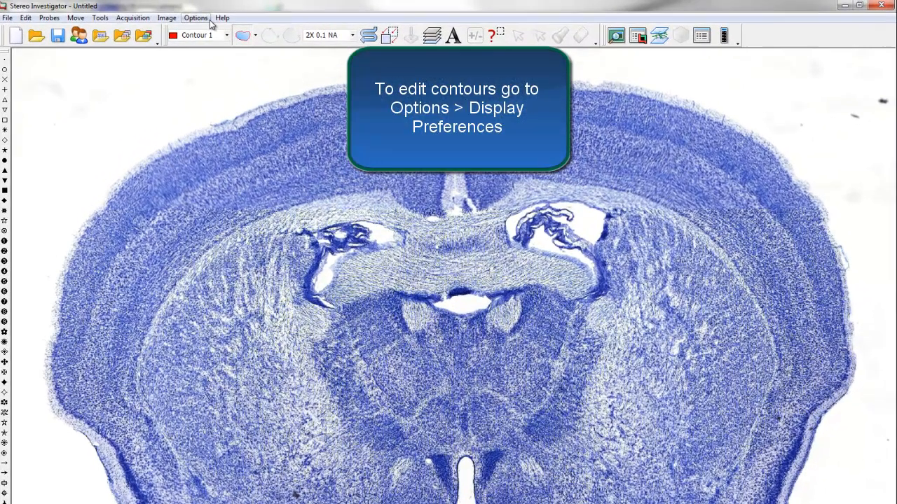
{"action": "left_click", "coordinate": [196, 17]}
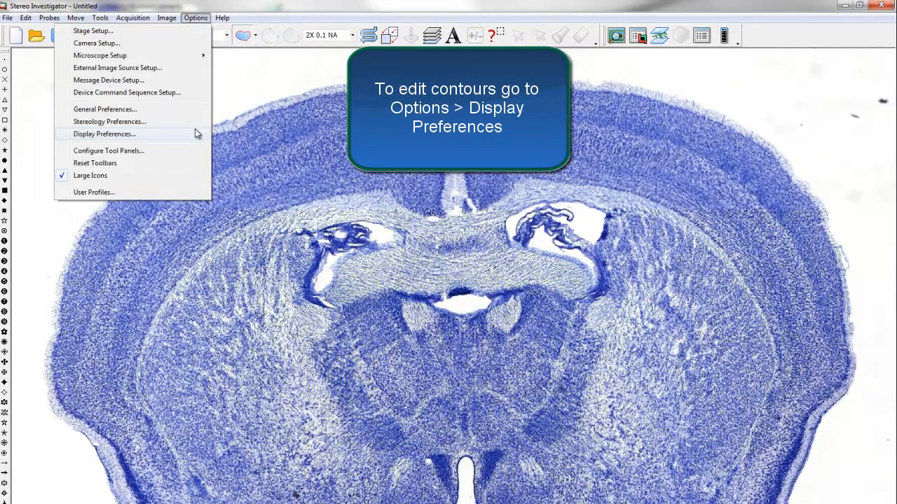
{"action": "left_click", "coordinate": [104, 134]}
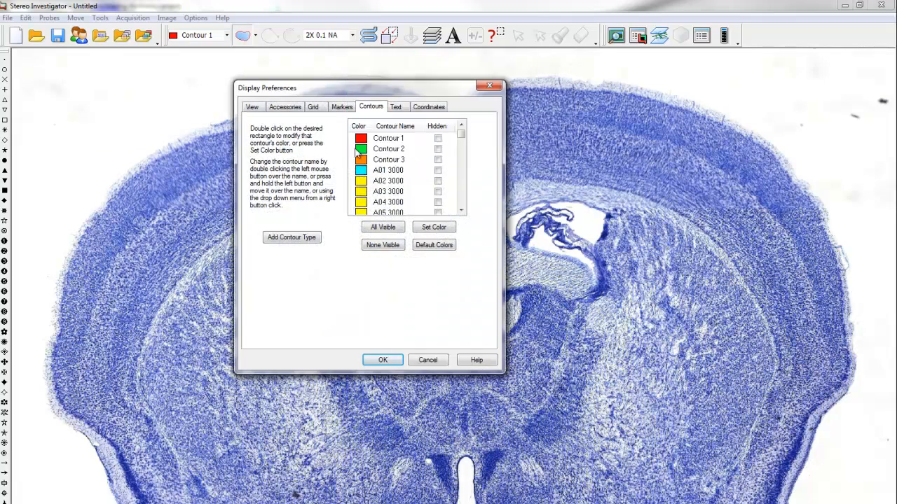
{"action": "double_click", "coordinate": [388, 139]}
{"action": "type", "text": "Cerebrum"}
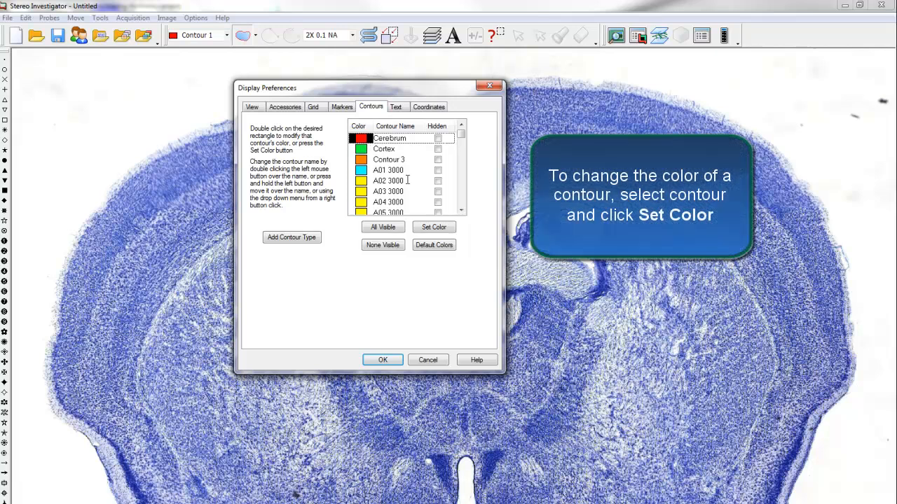
Give the Cerebrum contour a pink colour and keep the change.
{"action": "left_click", "coordinate": [434, 226]}
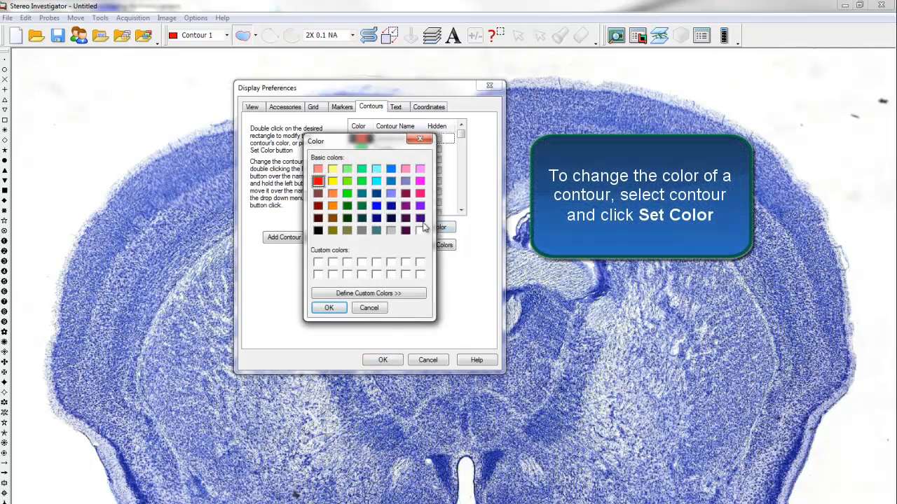
{"action": "left_click", "coordinate": [420, 194]}
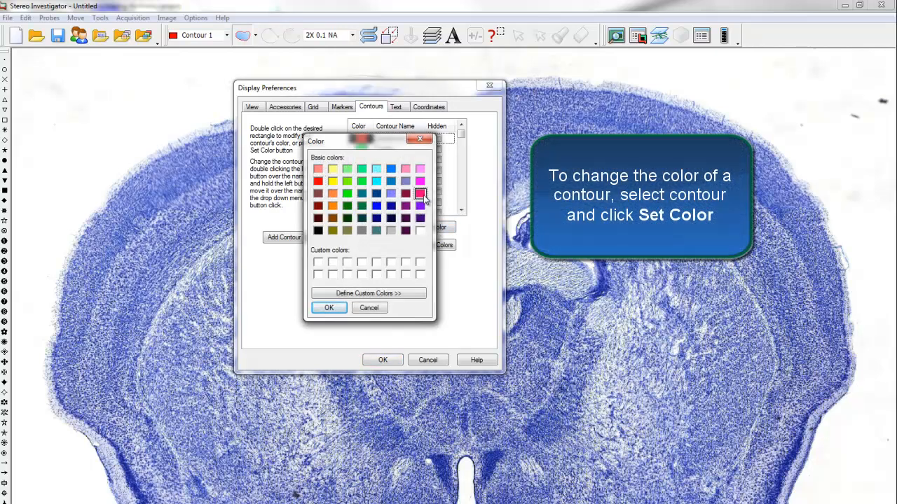
{"action": "left_click", "coordinate": [328, 308]}
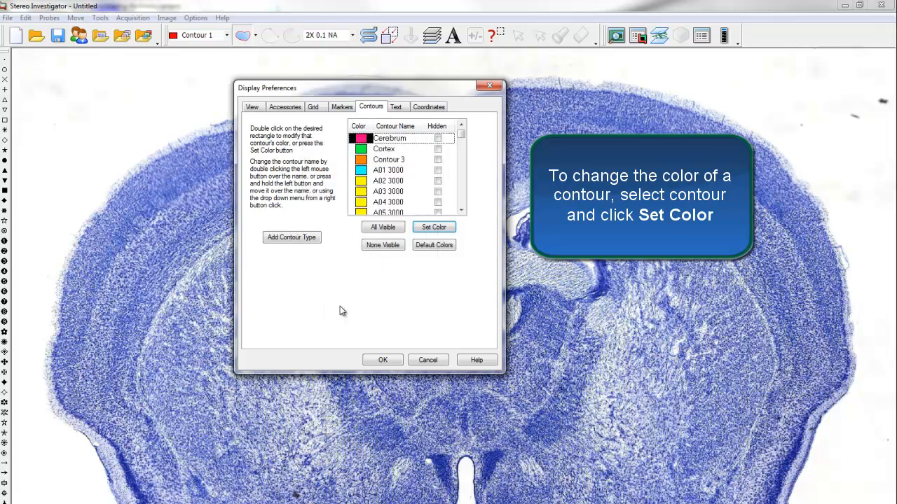
{"action": "left_click", "coordinate": [384, 148]}
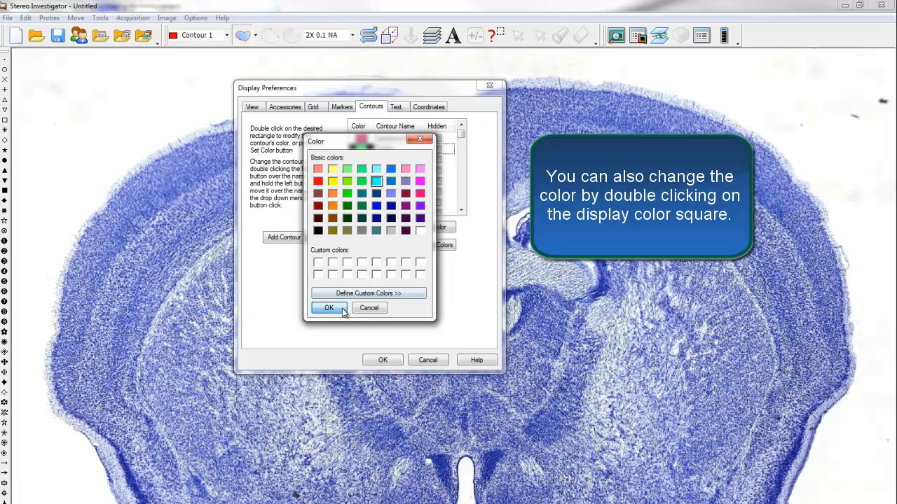
{"action": "left_click", "coordinate": [328, 308]}
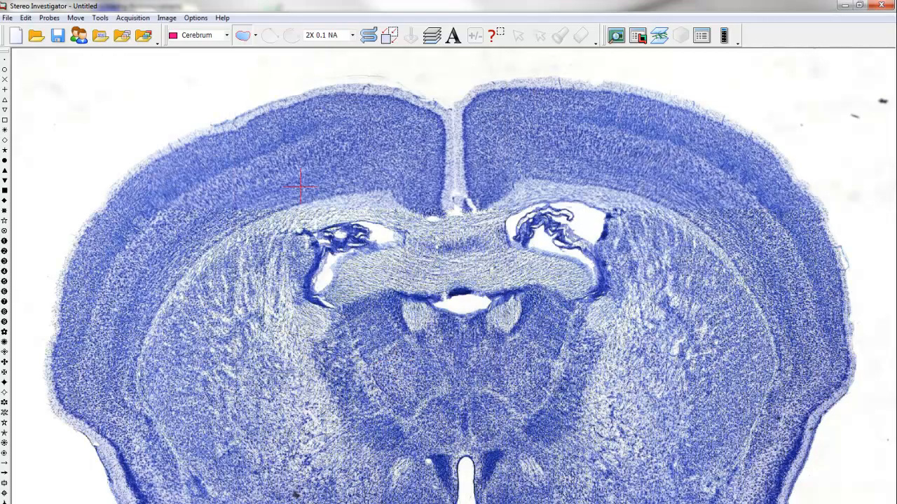
Turn on Show Marker Names from the marker toolbar's right-click menu.
{"action": "left_click", "coordinate": [227, 35]}
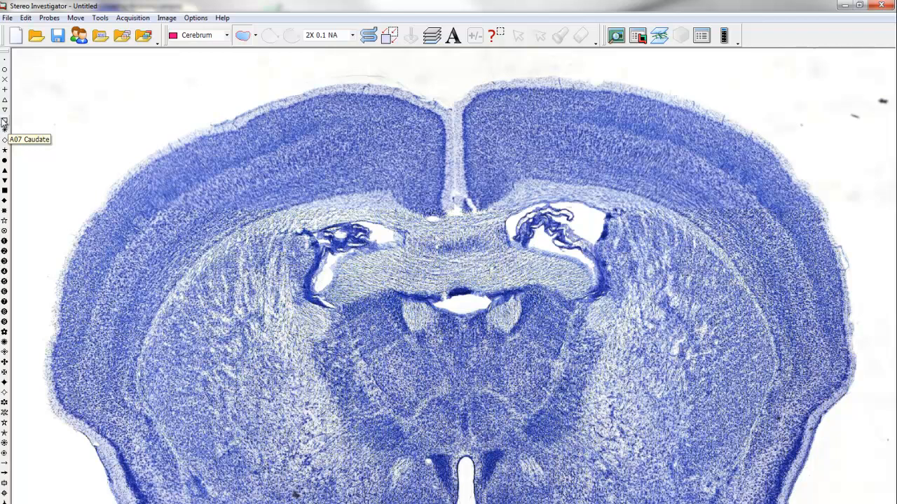
{"action": "right_click", "coordinate": [5, 129]}
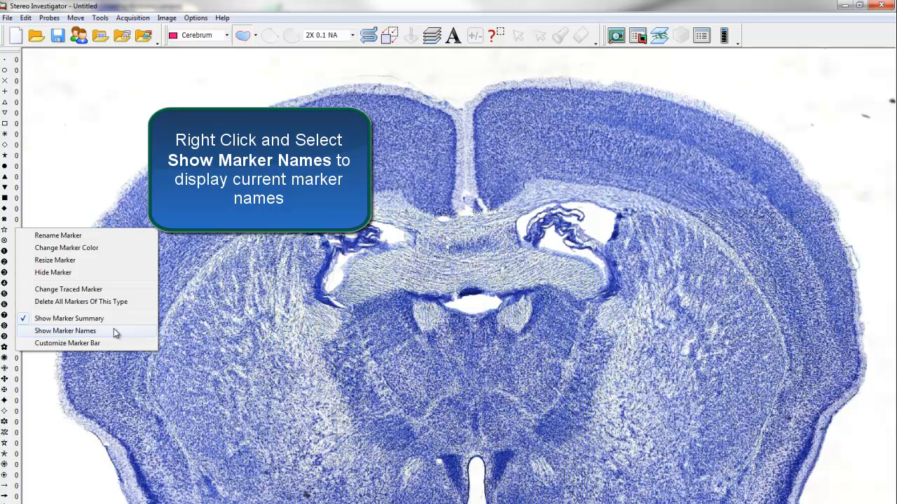
{"action": "left_click", "coordinate": [64, 331]}
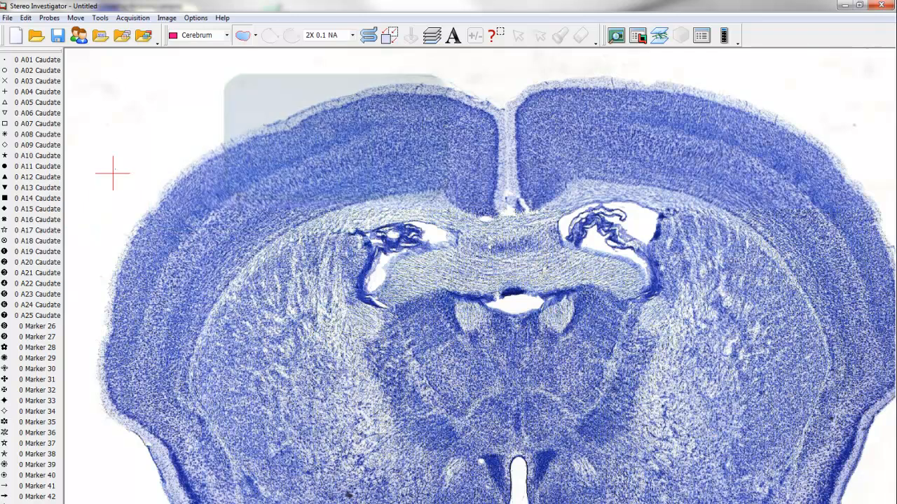
In Display Preferences Markers settings, set marker sizing to 10 pixels and apply it.
{"action": "left_click", "coordinate": [197, 17]}
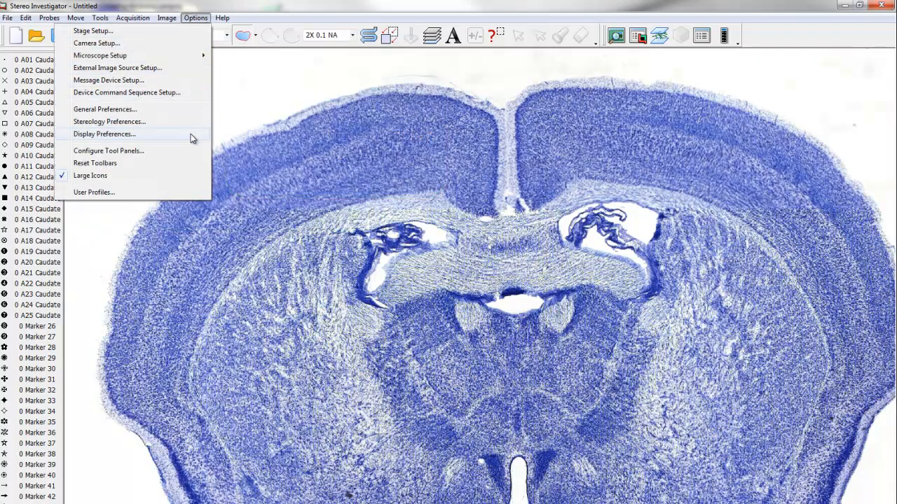
{"action": "left_click", "coordinate": [104, 135]}
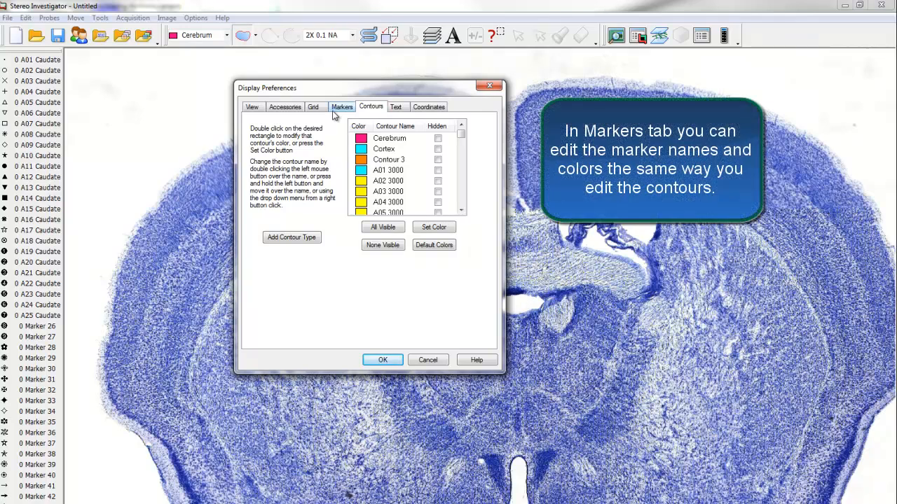
{"action": "left_click", "coordinate": [342, 106]}
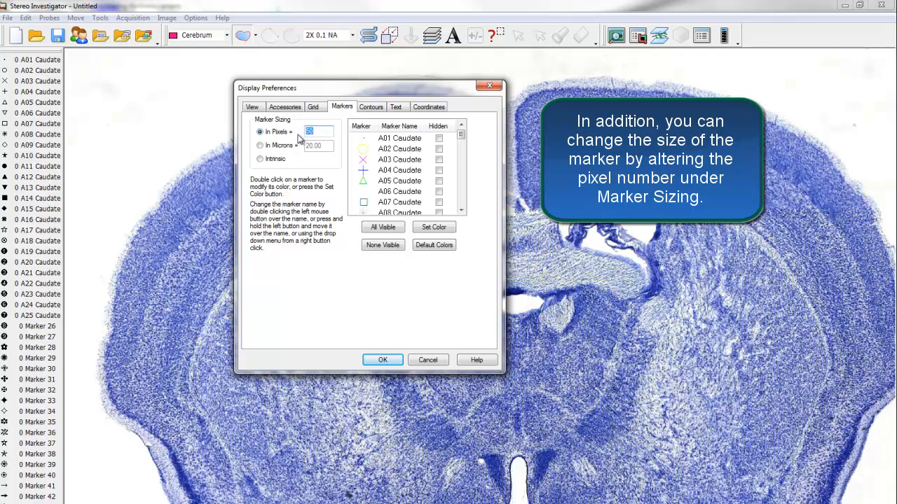
{"action": "mouse_move", "coordinate": [300, 139]}
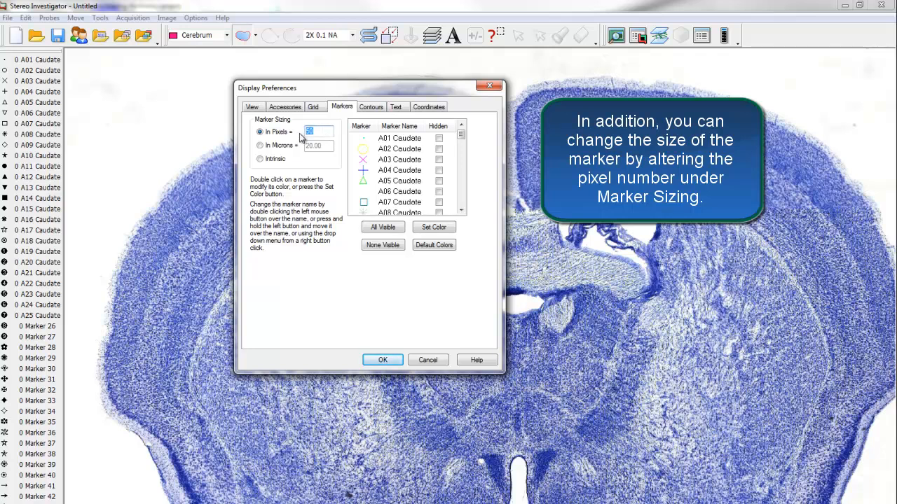
{"action": "type", "text": "10"}
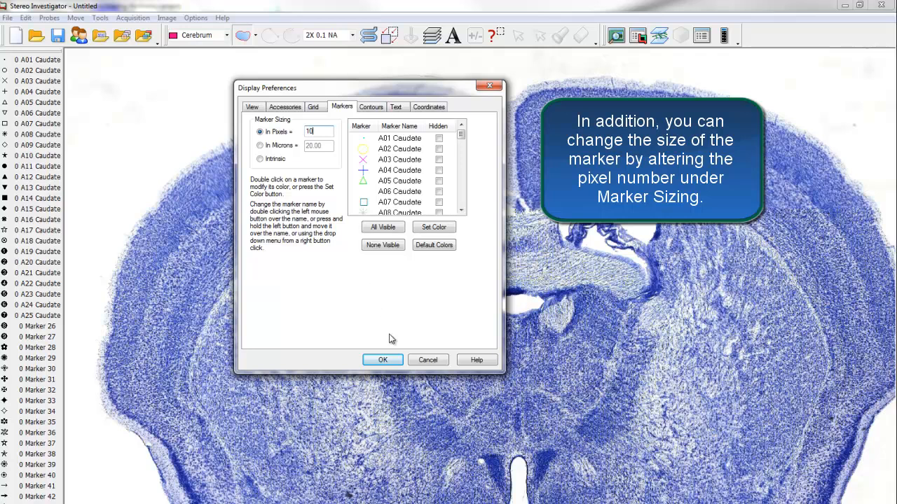
{"action": "left_click", "coordinate": [382, 359]}
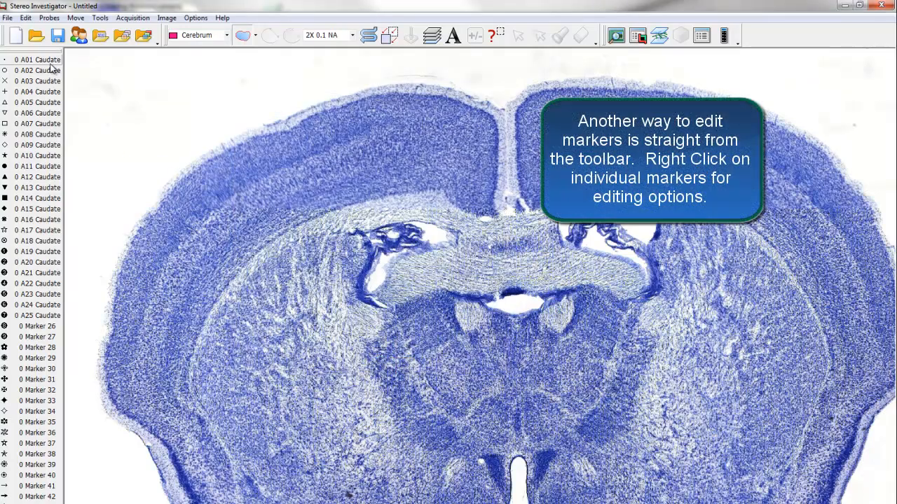
Rename the A01 Caudate marker type to Animal 01 via Rename Marker.
{"action": "right_click", "coordinate": [35, 63]}
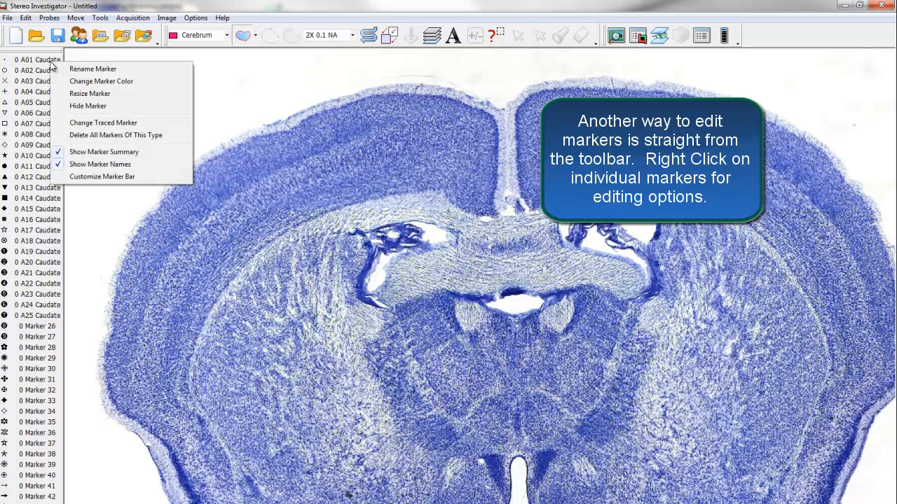
{"action": "mouse_move", "coordinate": [140, 75]}
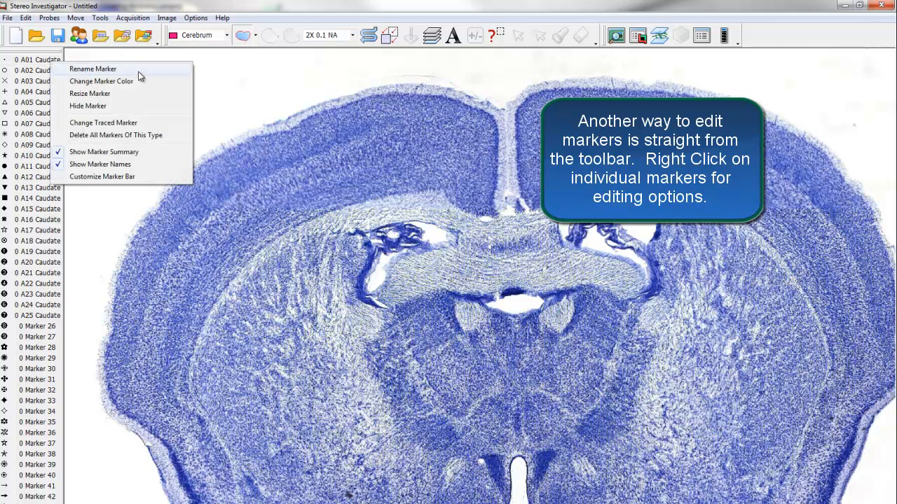
{"action": "left_click", "coordinate": [92, 69]}
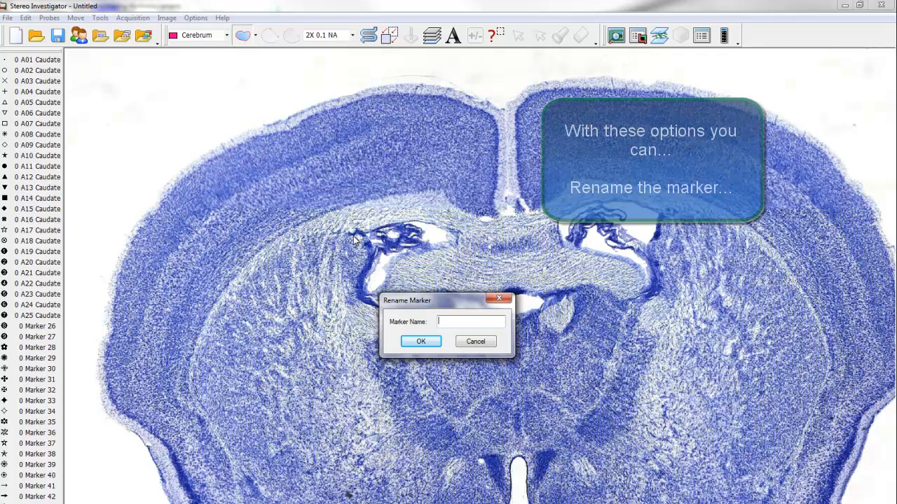
{"action": "type", "text": "Animal 01"}
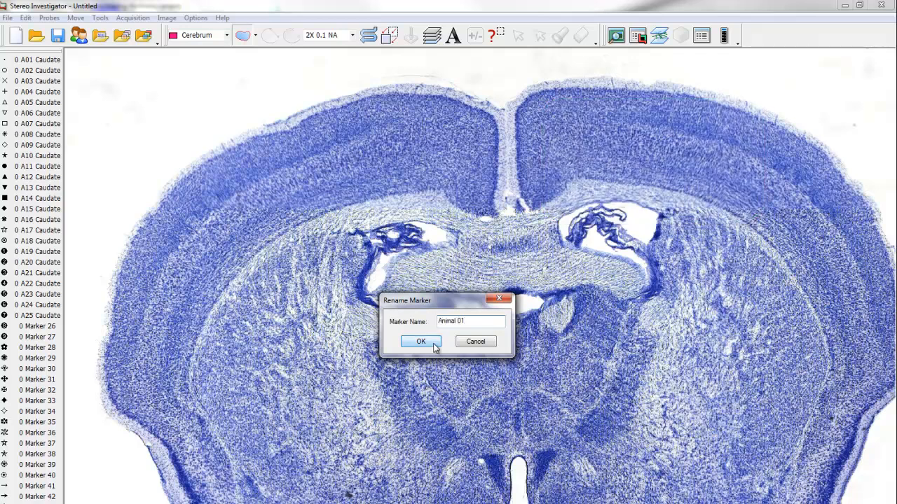
{"action": "left_click", "coordinate": [421, 342]}
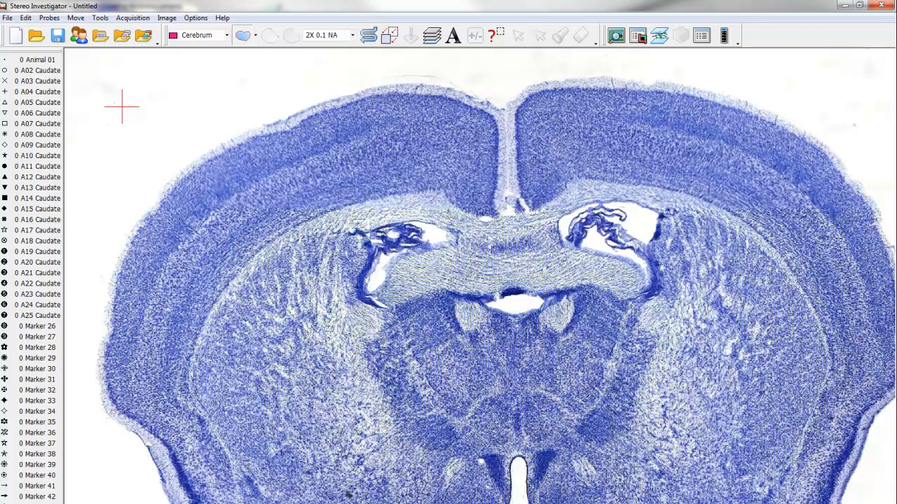
Recolour the Animal 01 marker type to green from its right-click colour options.
{"action": "right_click", "coordinate": [39, 70]}
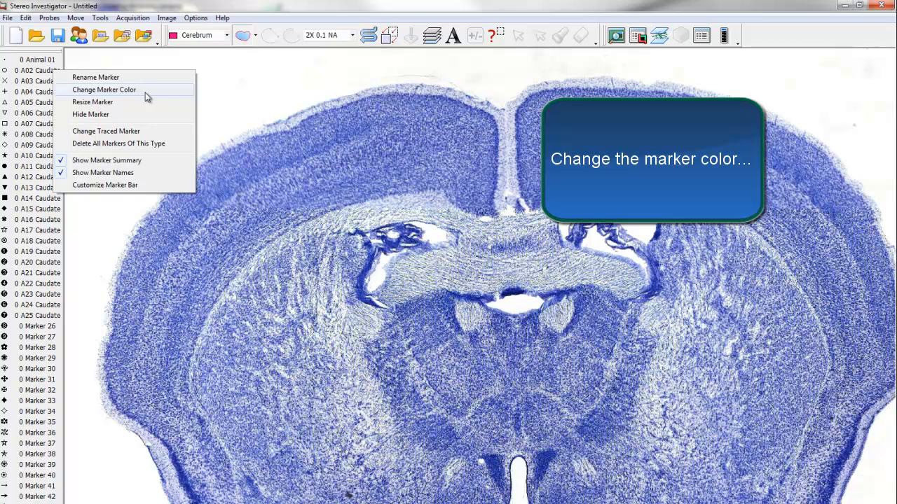
{"action": "left_click", "coordinate": [103, 90]}
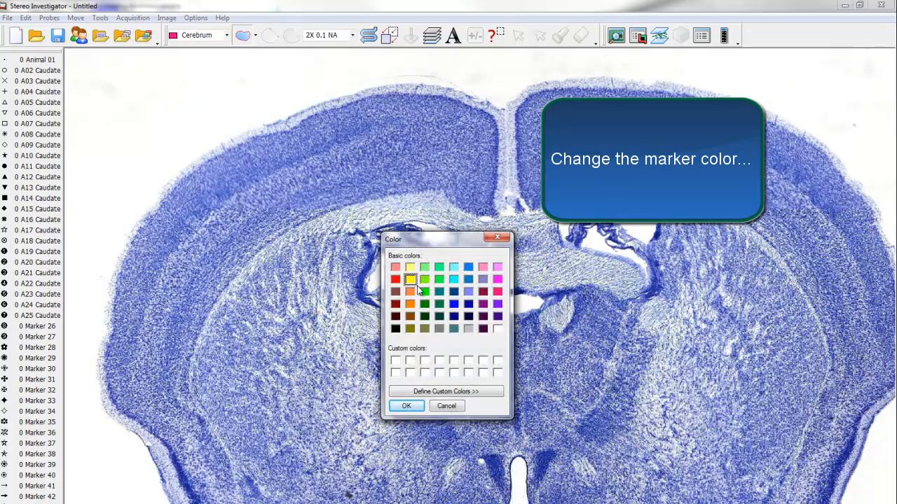
{"action": "left_click", "coordinate": [423, 291]}
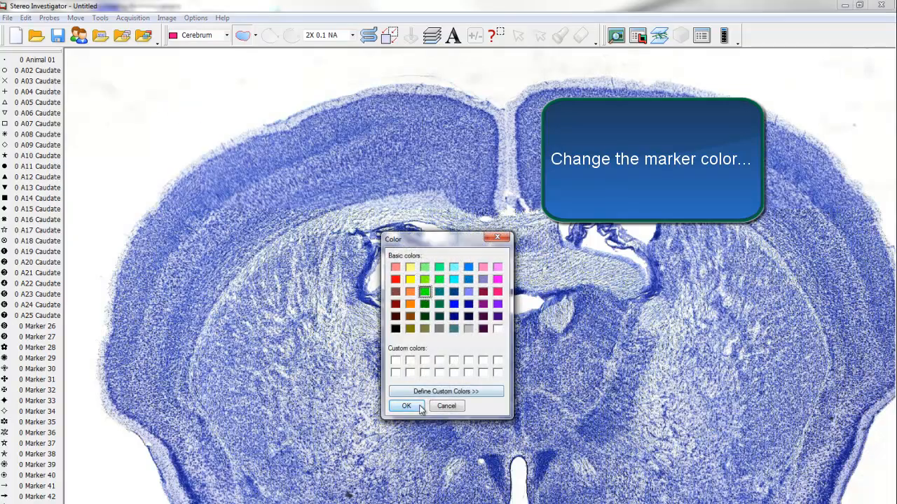
{"action": "left_click", "coordinate": [406, 406]}
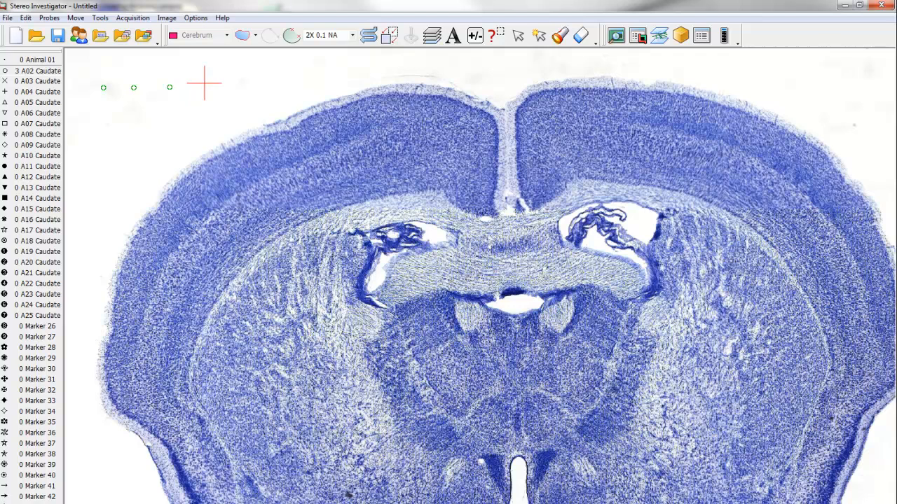
Resize the Animal 01 markers to 50 pixels via Resize Marker.
{"action": "right_click", "coordinate": [39, 70]}
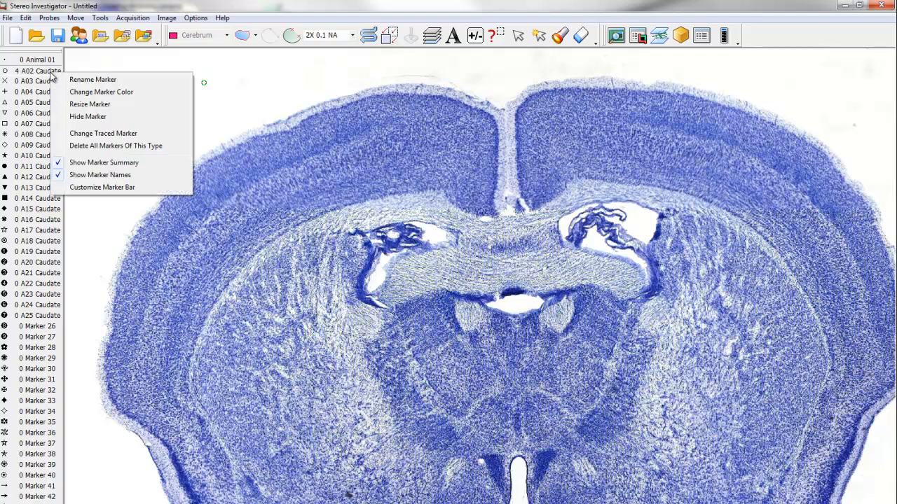
{"action": "mouse_move", "coordinate": [90, 103]}
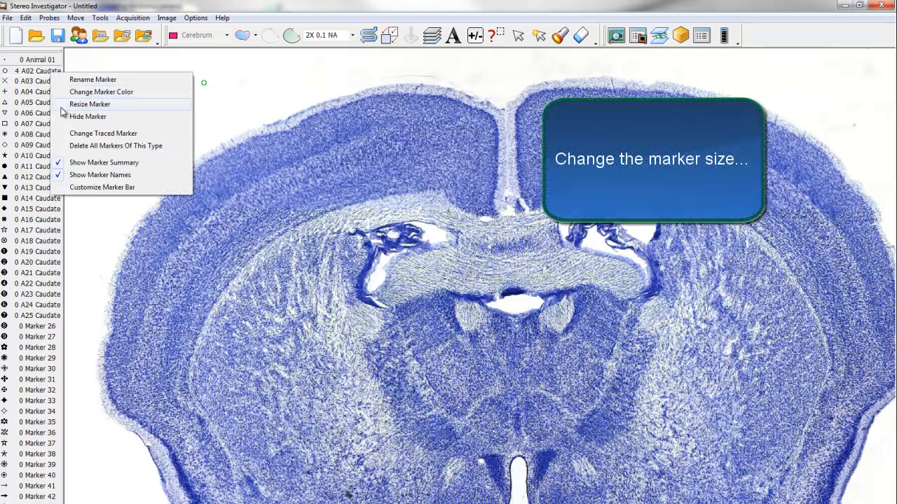
{"action": "left_click", "coordinate": [90, 103]}
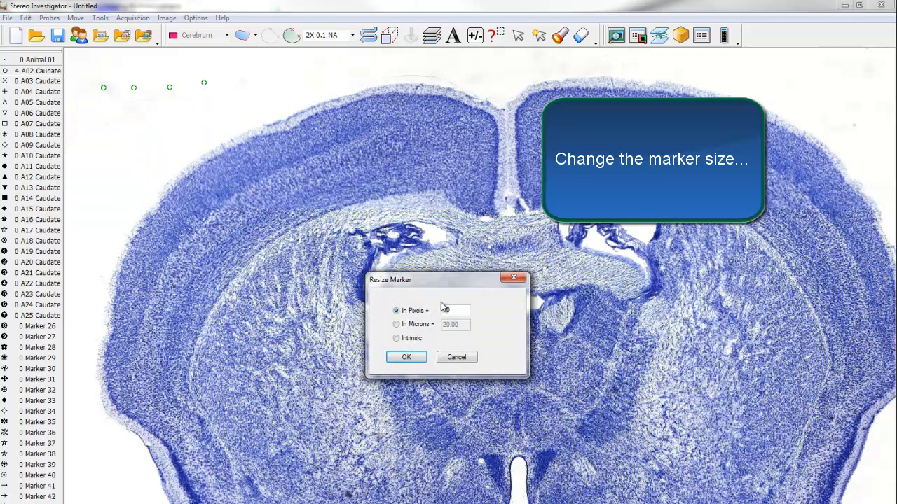
{"action": "type", "text": "5"}
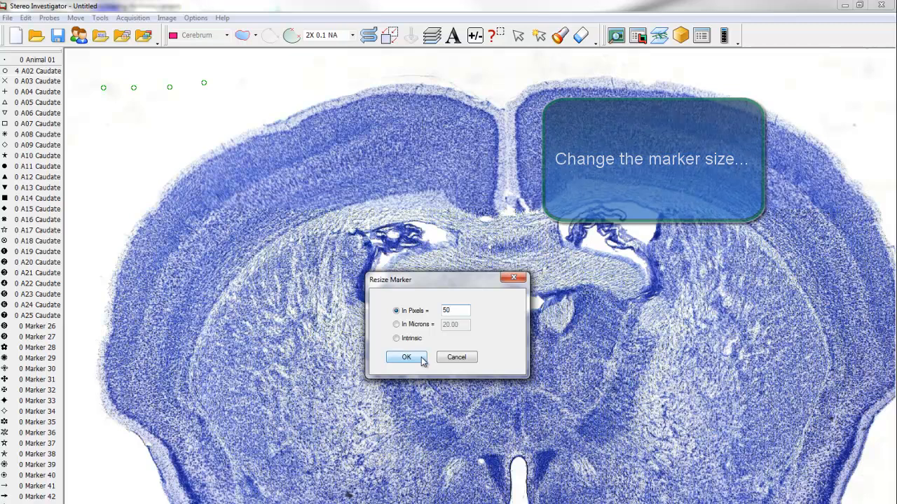
{"action": "left_click", "coordinate": [407, 357]}
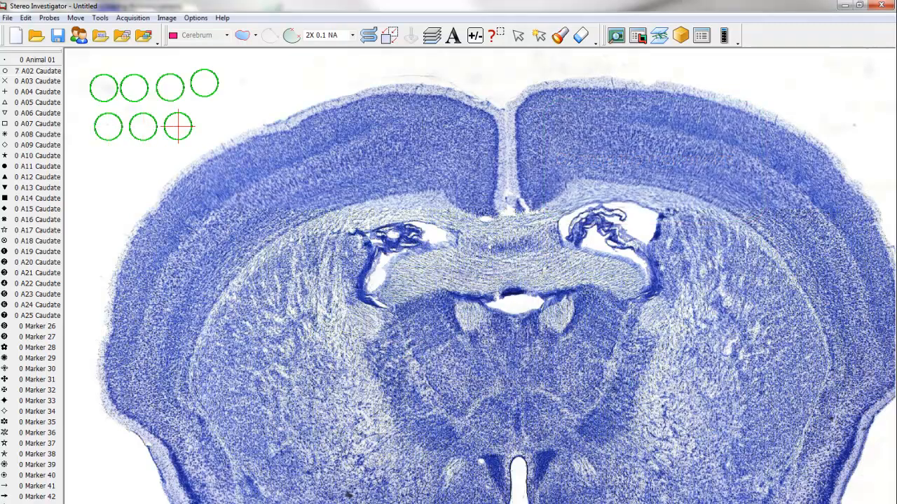
Change the Animal 01 traced marker symbol to a filled circle.
{"action": "right_click", "coordinate": [39, 70]}
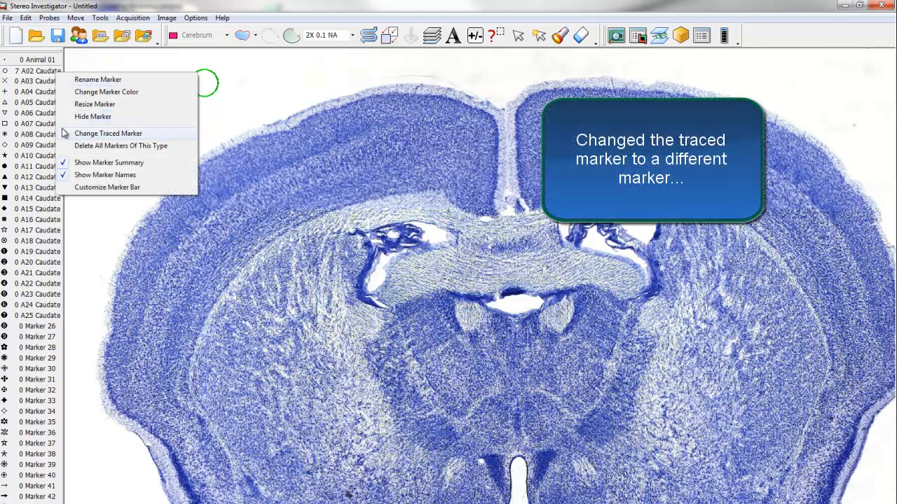
{"action": "left_click", "coordinate": [109, 133]}
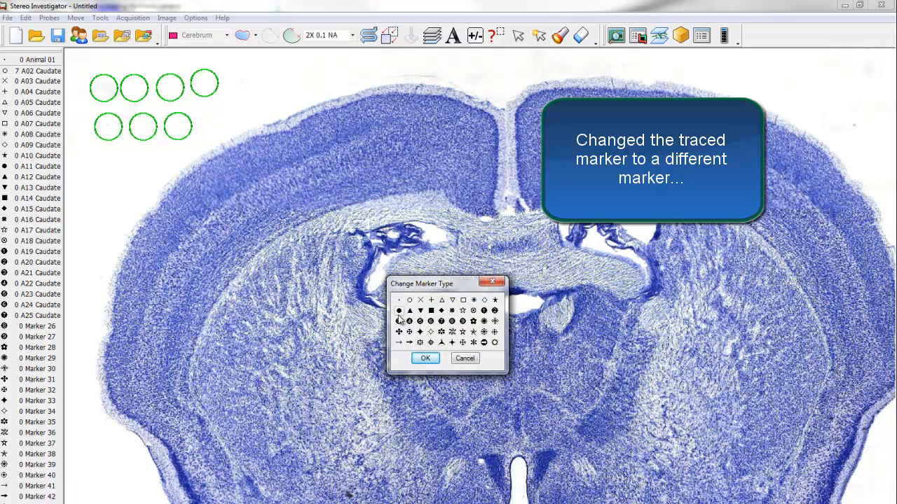
{"action": "left_click", "coordinate": [399, 311]}
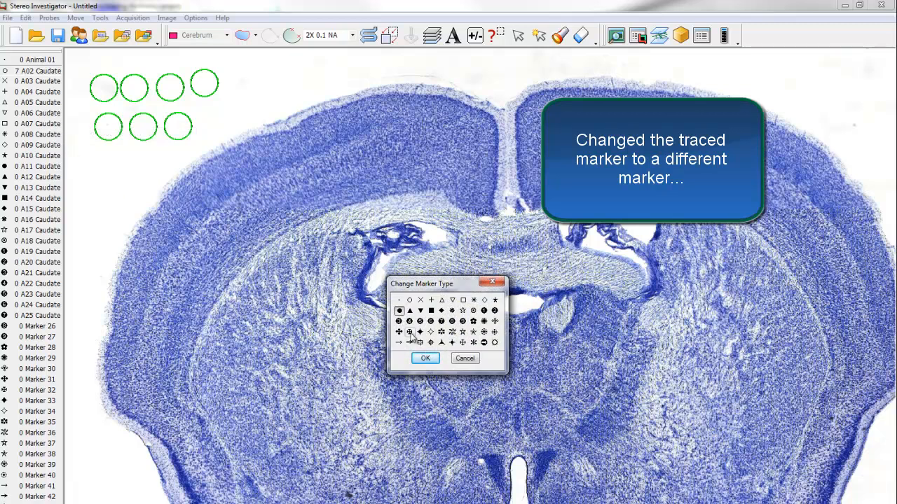
{"action": "left_click", "coordinate": [426, 359]}
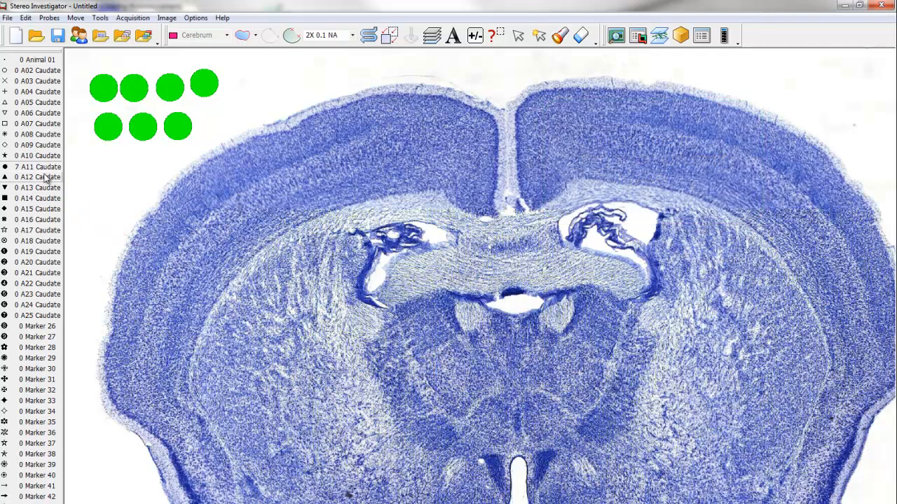
Delete all markers of the filled-dot Animal 01 type from the section.
{"action": "right_click", "coordinate": [37, 166]}
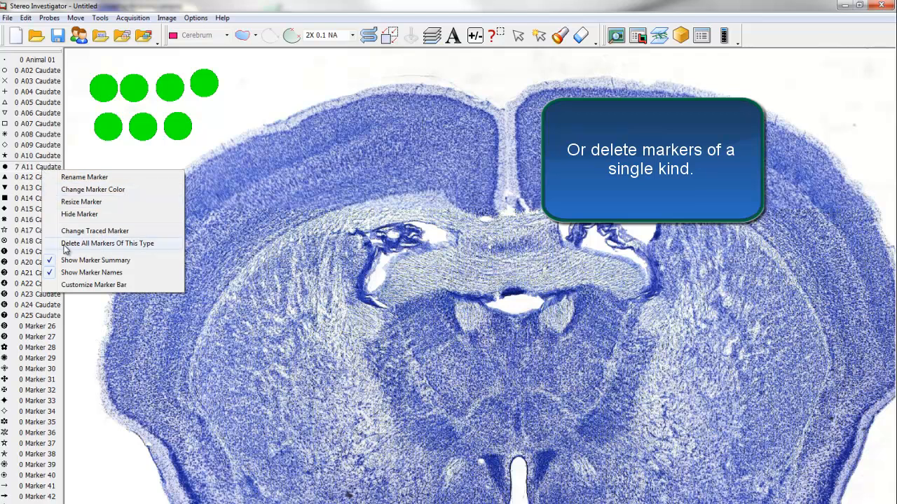
{"action": "left_click", "coordinate": [108, 244]}
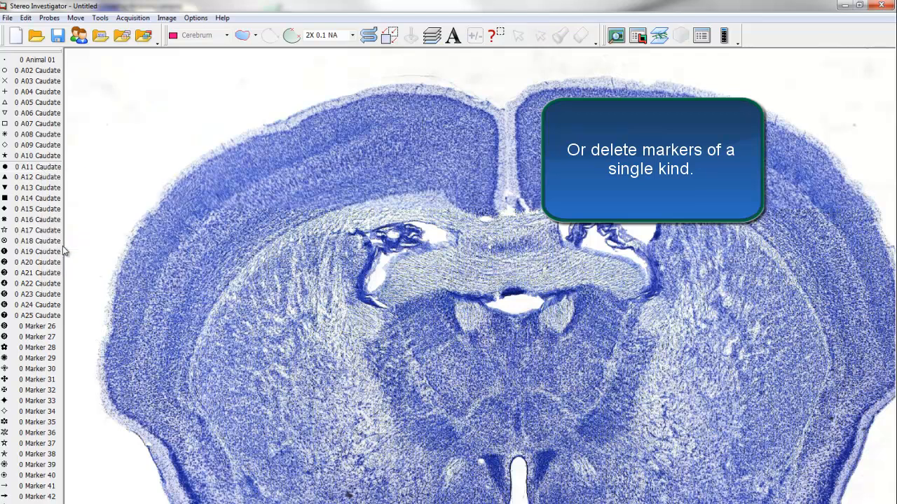
In Customize Marker Bar, remove Marker 26, then add Marker 27 and Marker 26 back.
{"action": "right_click", "coordinate": [39, 253]}
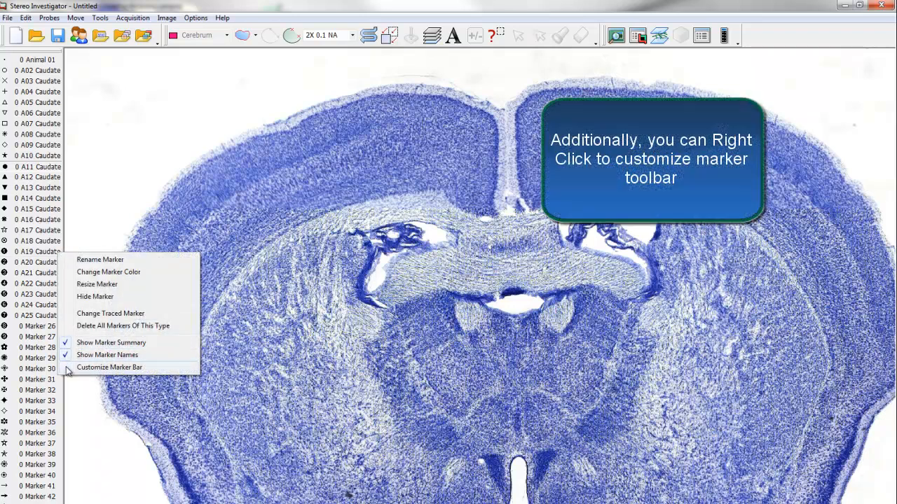
{"action": "left_click", "coordinate": [110, 367]}
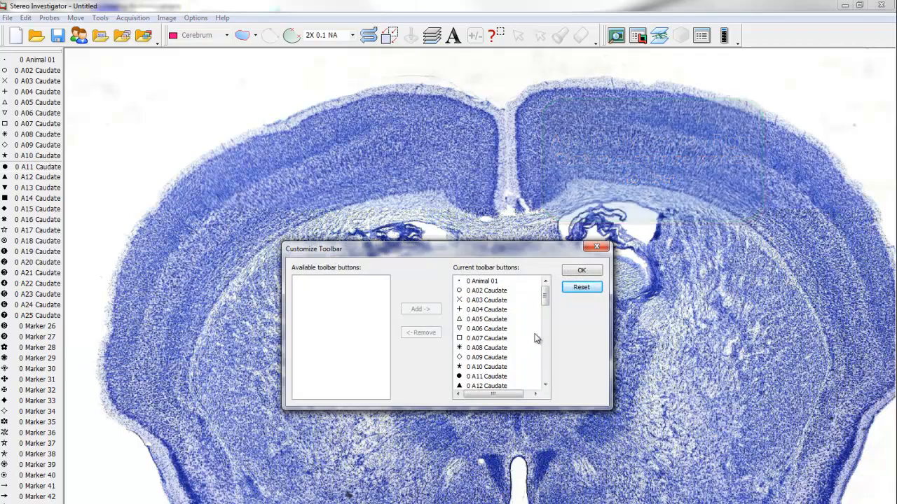
{"action": "left_click_drag", "start_coordinate": [545, 294], "coordinate": [545, 343]}
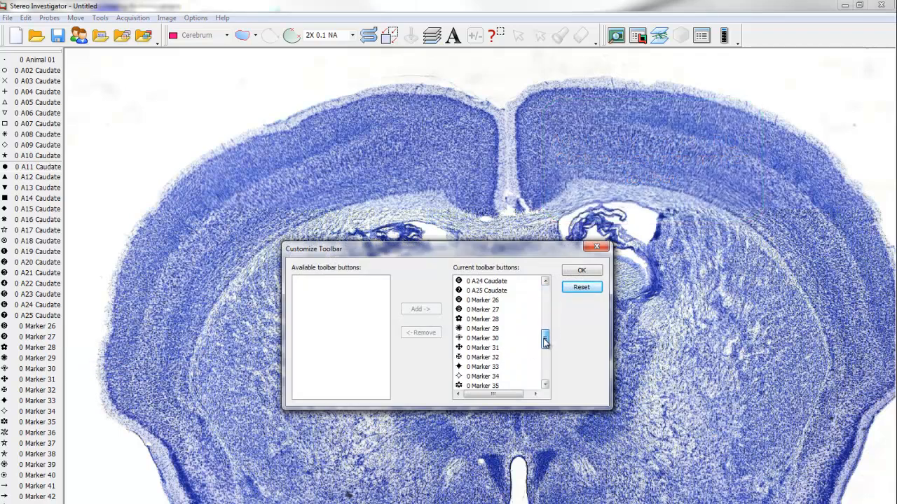
{"action": "left_click", "coordinate": [482, 300]}
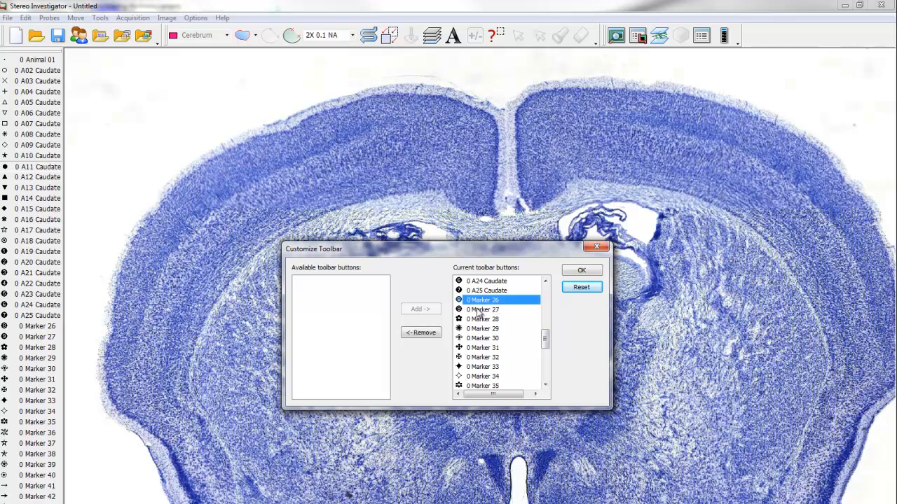
{"action": "left_click", "coordinate": [420, 332]}
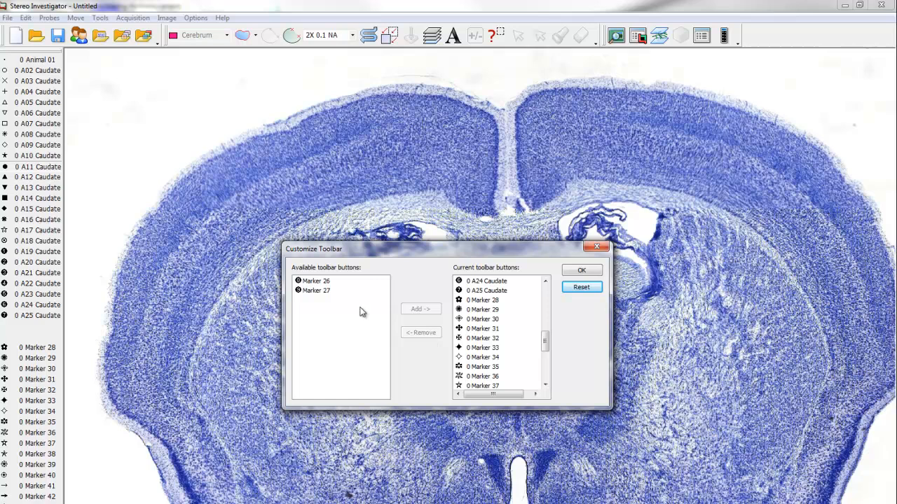
{"action": "left_click", "coordinate": [316, 290]}
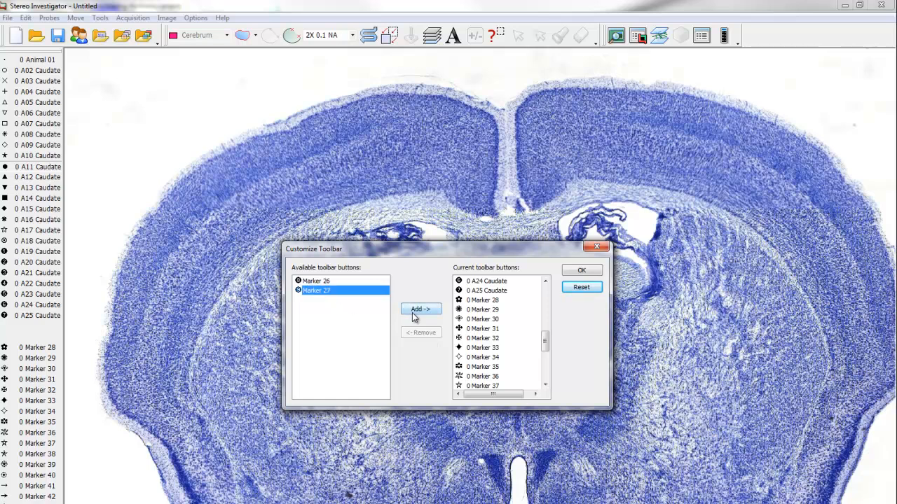
{"action": "left_click", "coordinate": [420, 310]}
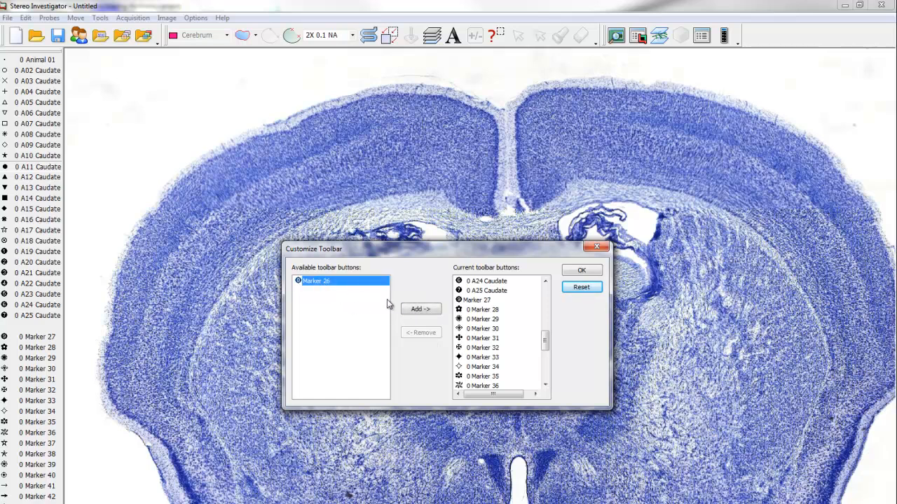
{"action": "left_click", "coordinate": [420, 309]}
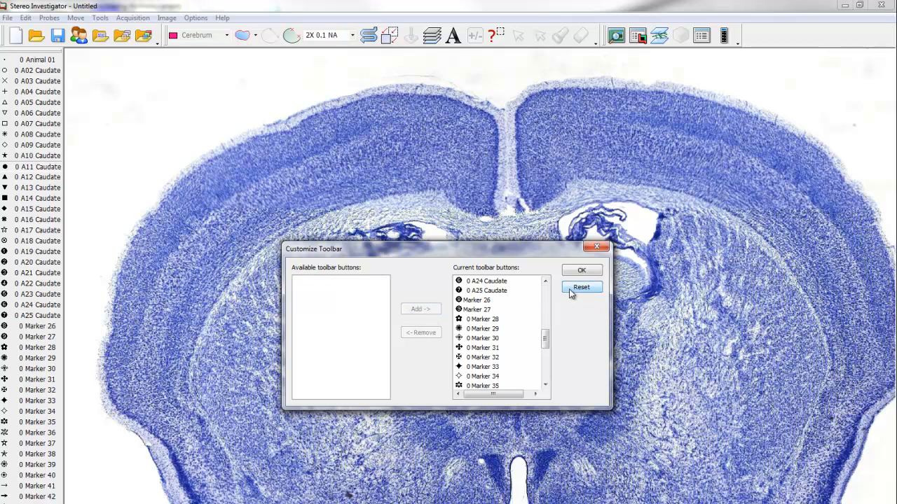
Reset the marker toolbar to its default buttons and accept.
{"action": "left_click", "coordinate": [580, 287]}
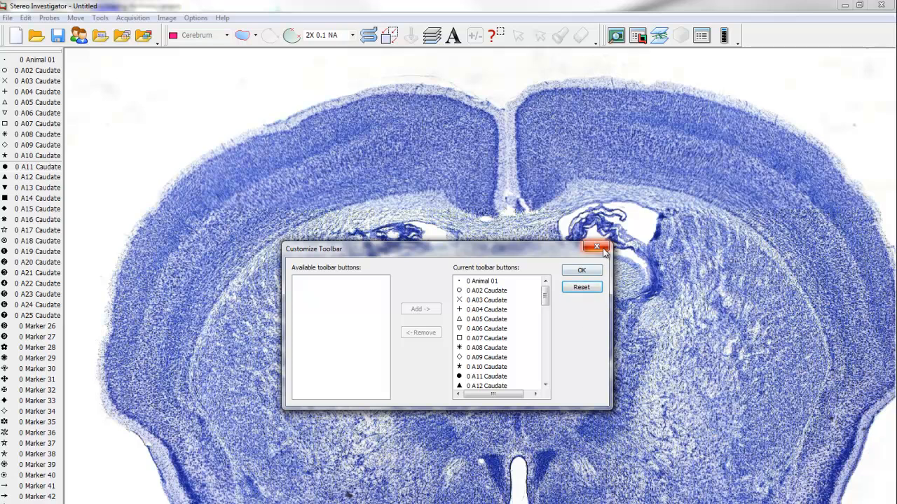
{"action": "left_click", "coordinate": [597, 248]}
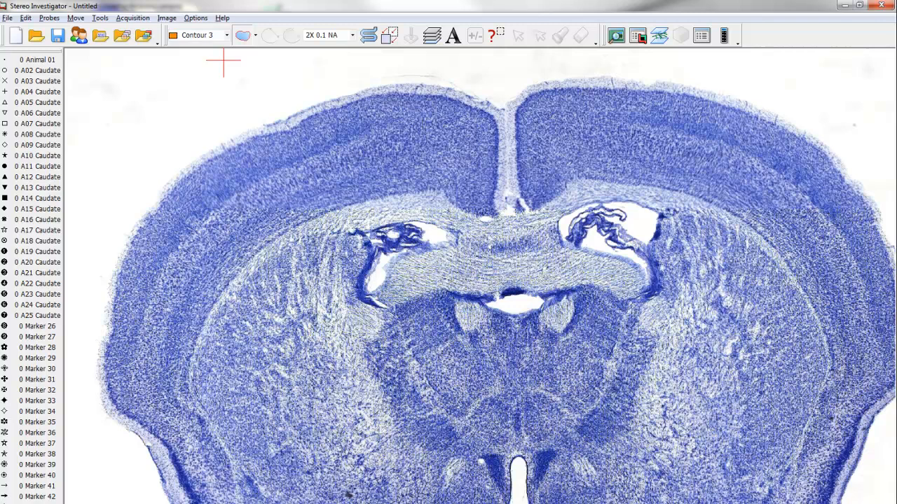
Set the active tracing type to A02 instead of Contour 3.
{"action": "left_click", "coordinate": [224, 35]}
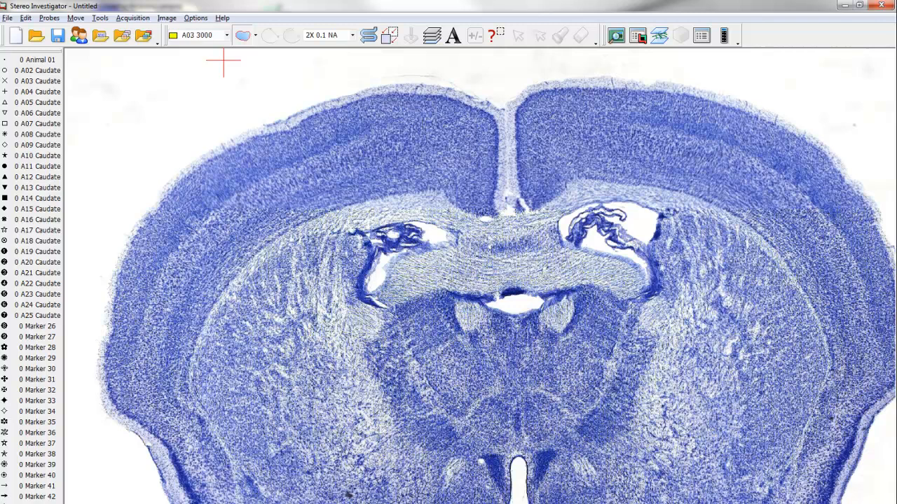